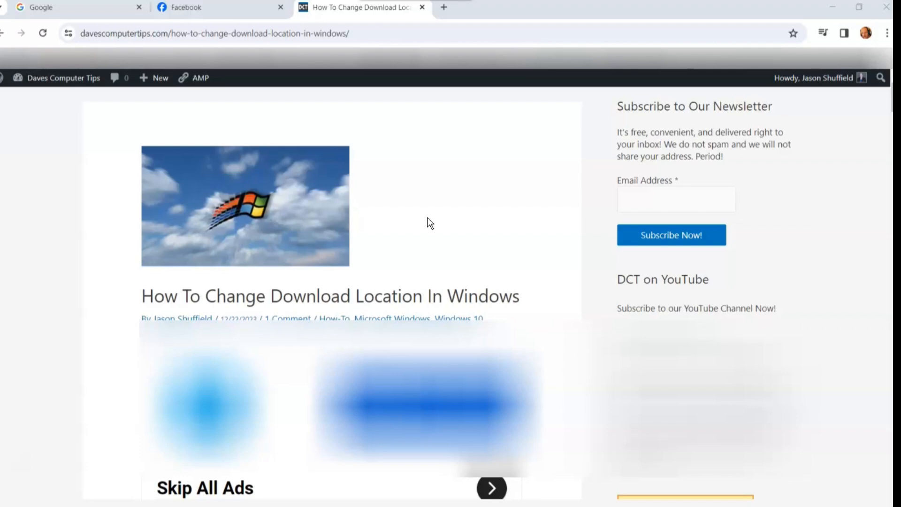
Show the Properties window for the Downloads folder from Quick access
click(414, 235)
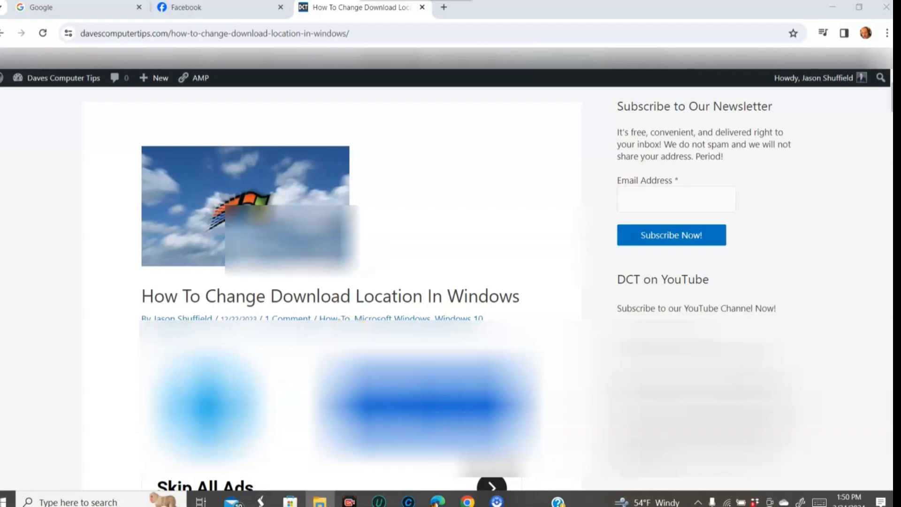
click(319, 501)
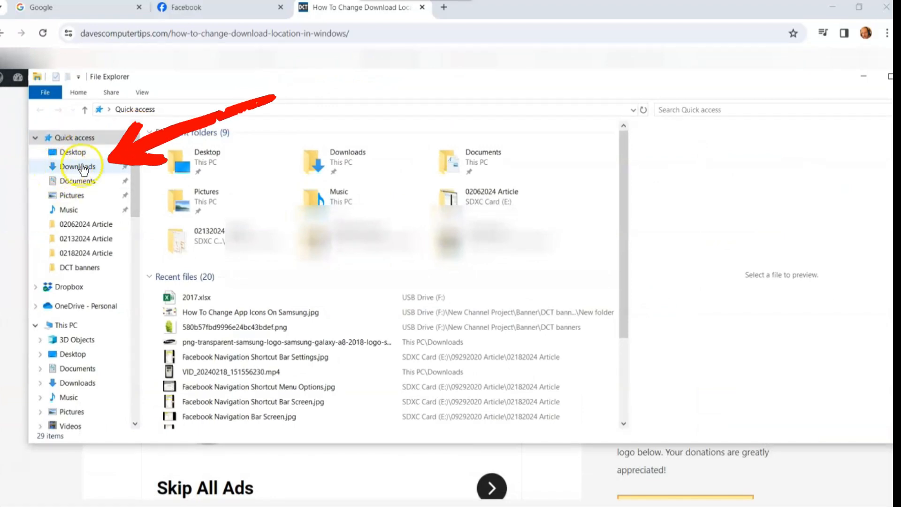
right_click(77, 166)
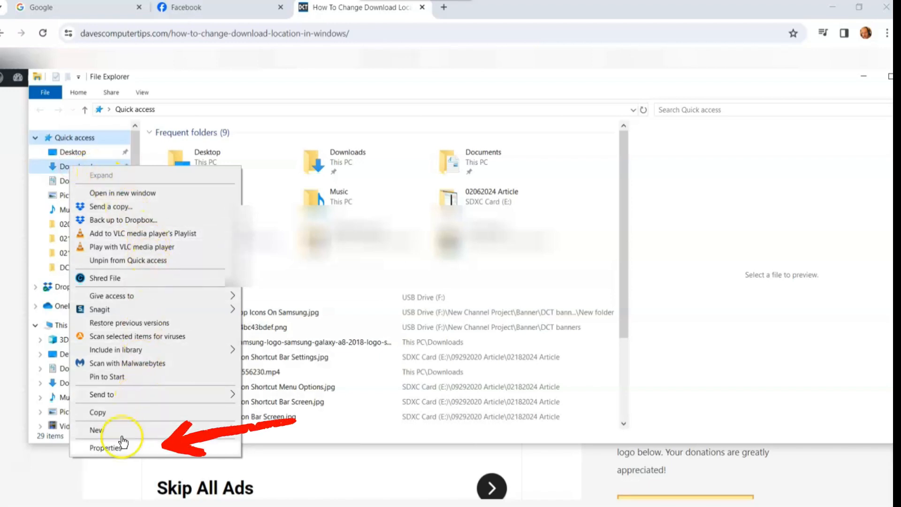
click(105, 448)
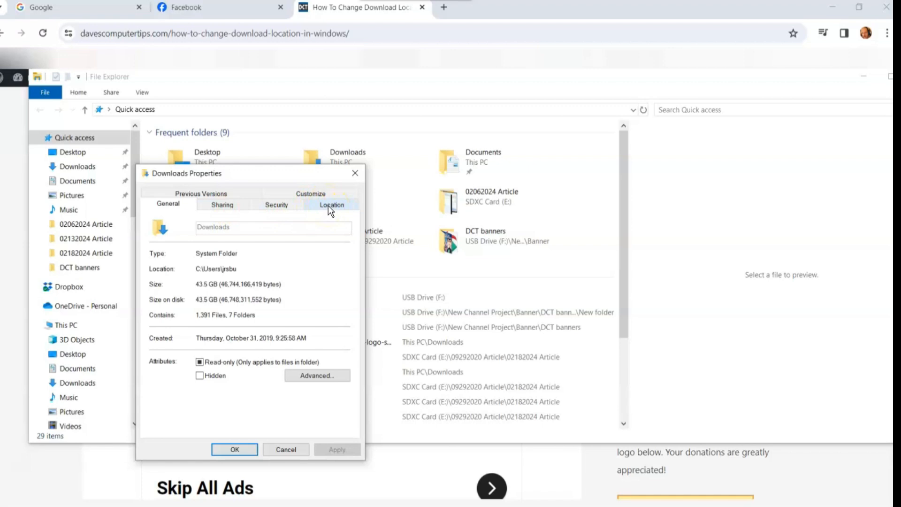
From the Location tab, start Move… to pick a new destination for Downloads
click(331, 205)
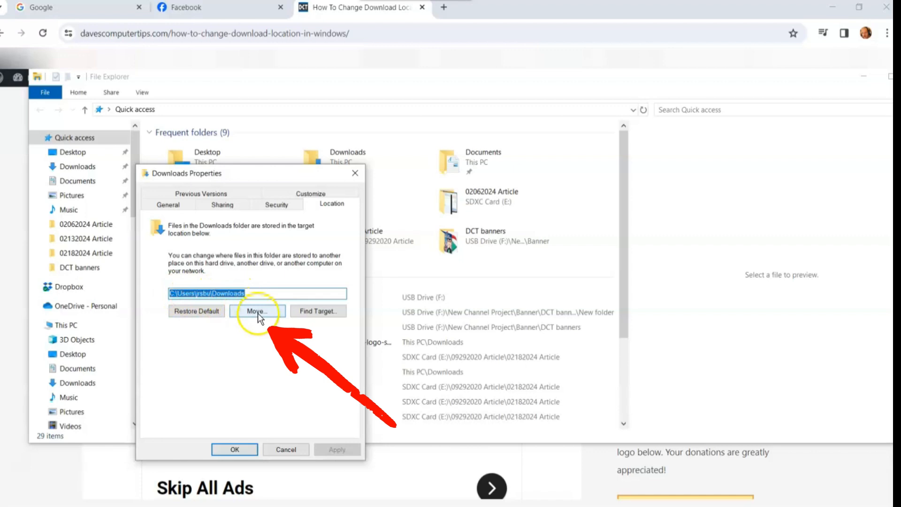
click(257, 311)
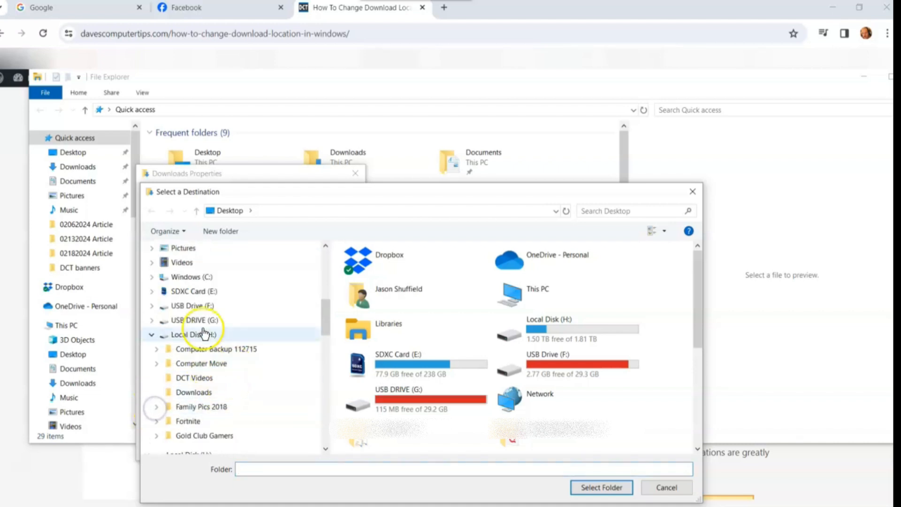
Choose H:\Downloads on Local Disk (H:) as the new destination folder
click(193, 393)
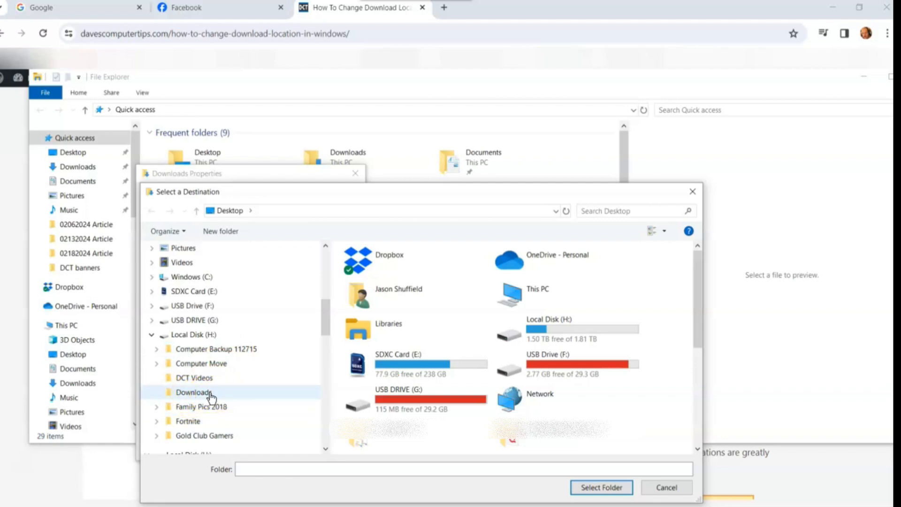
scroll(down, 3)
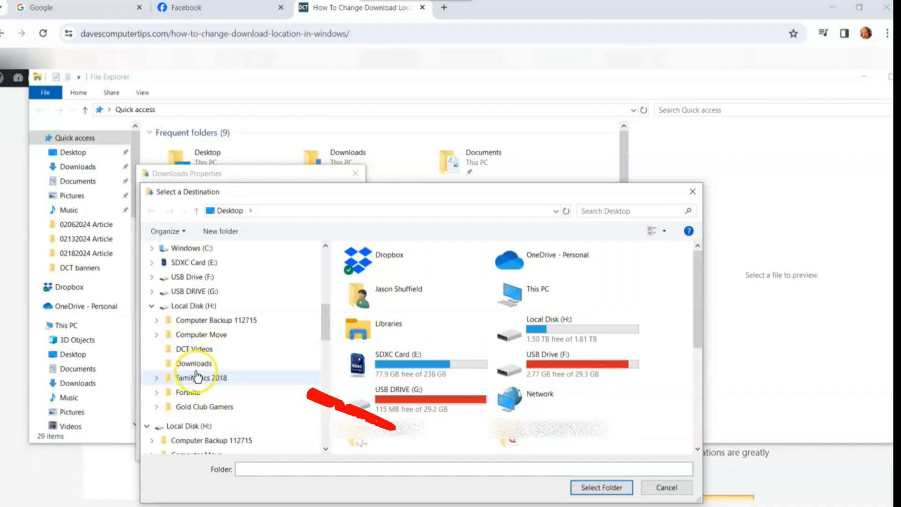
click(194, 362)
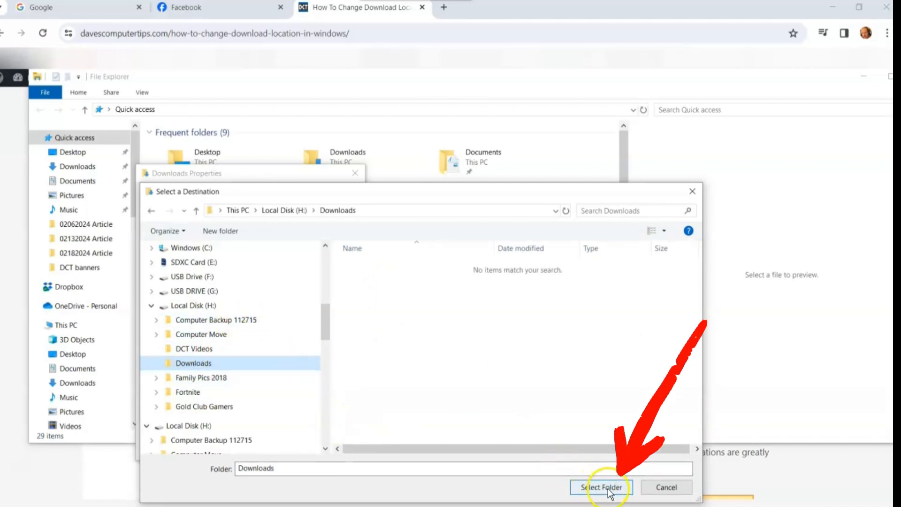
click(600, 487)
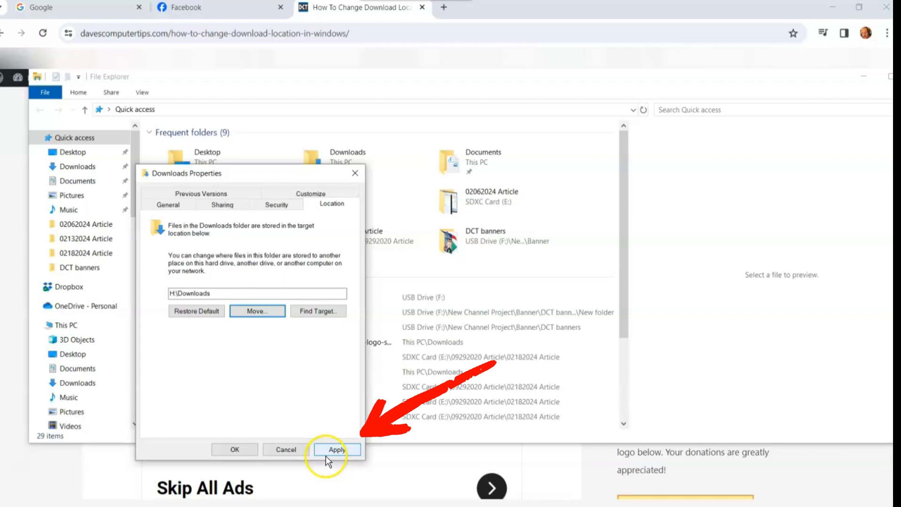
Apply the H:\Downloads location, keep existing files unmoved, and close Properties with OK
click(336, 450)
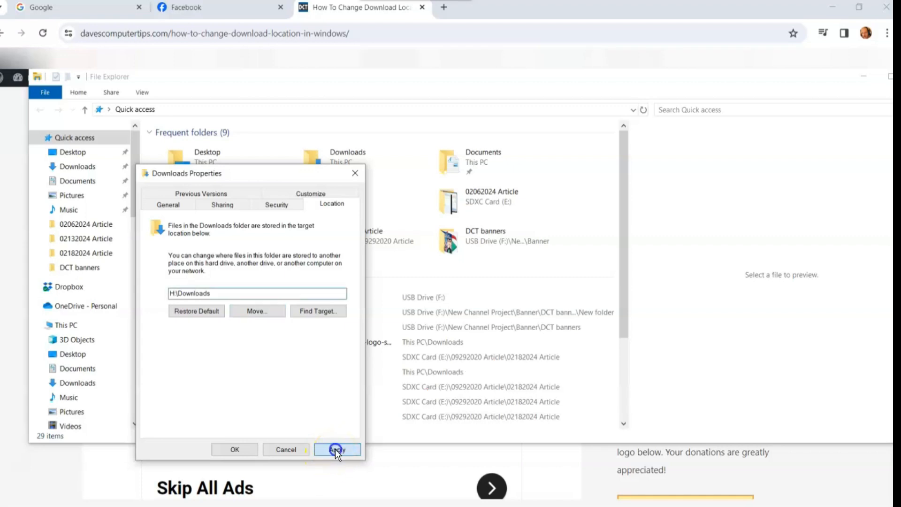
click(337, 449)
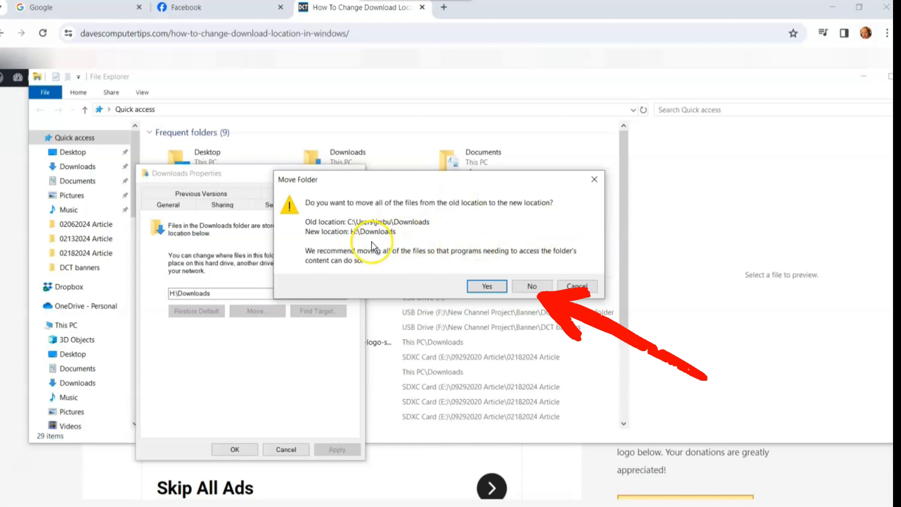
mouse_move(439, 262)
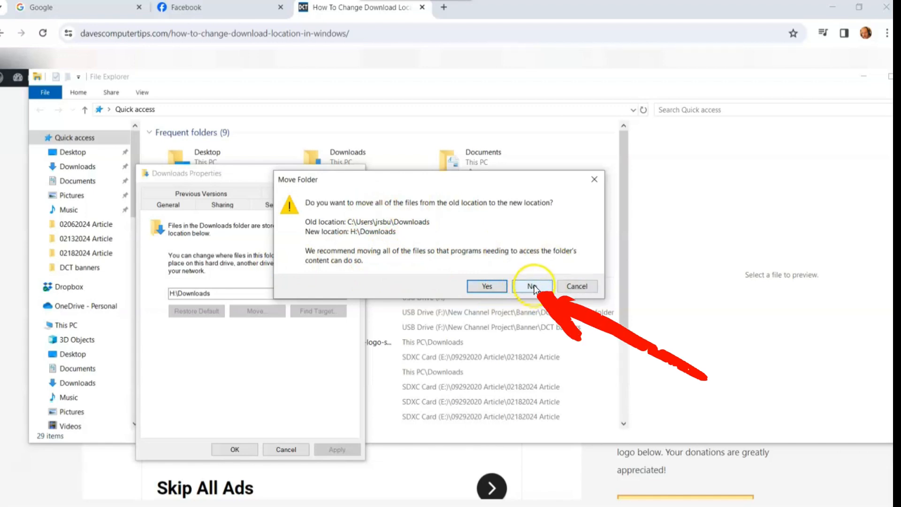
click(531, 287)
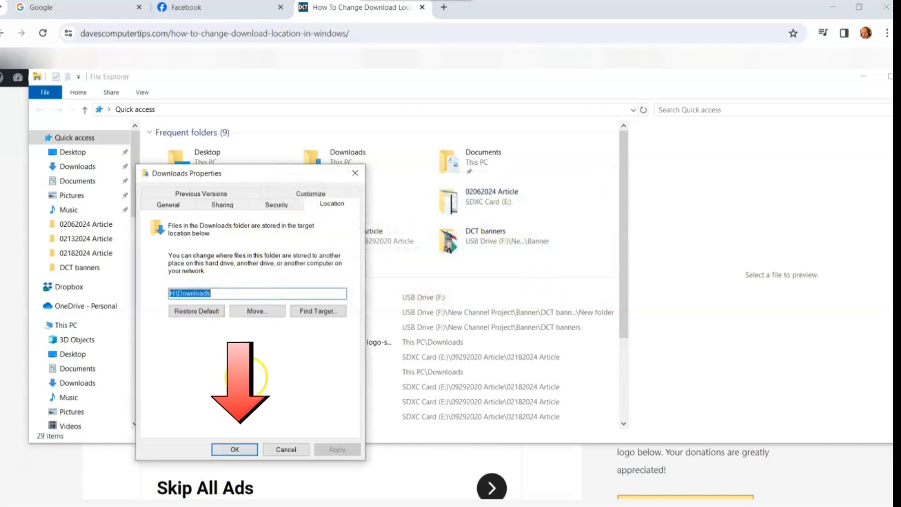
click(234, 450)
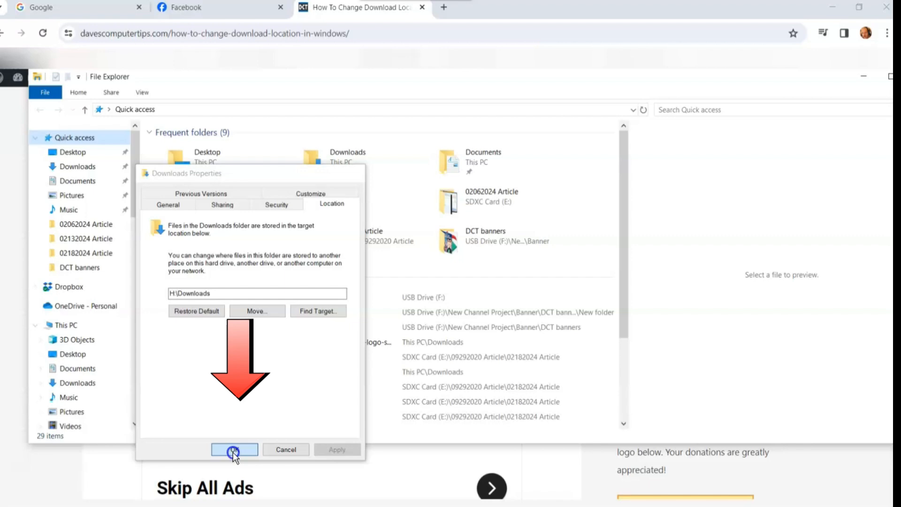
click(234, 449)
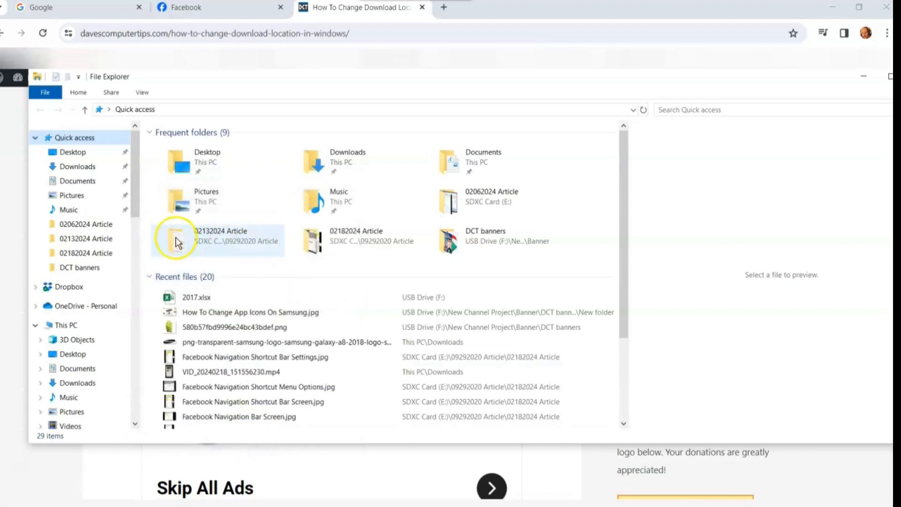
mouse_move(93, 286)
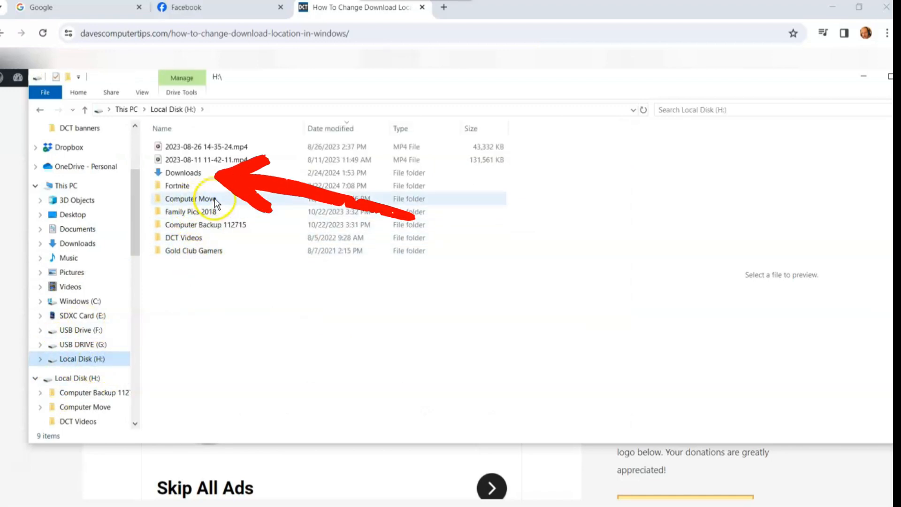
Select the Downloads folder on Local Disk (H:) and bring up its options
click(183, 173)
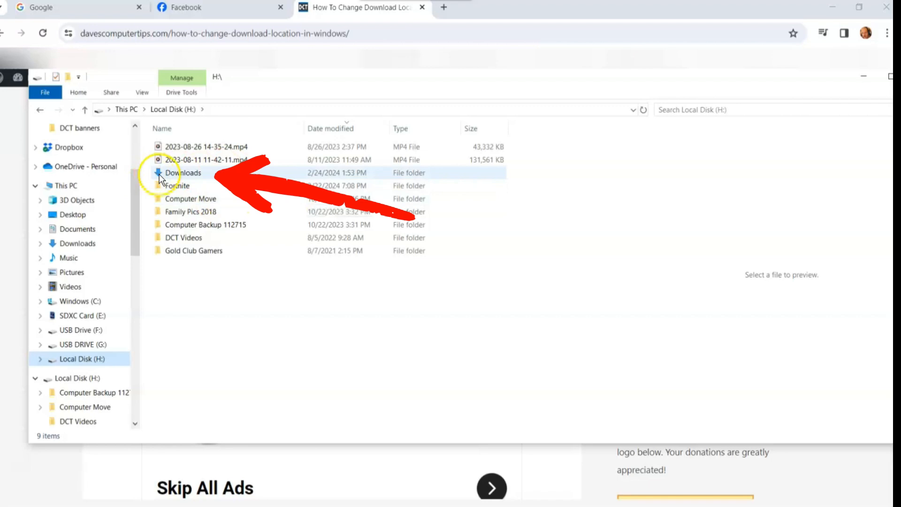
mouse_move(183, 173)
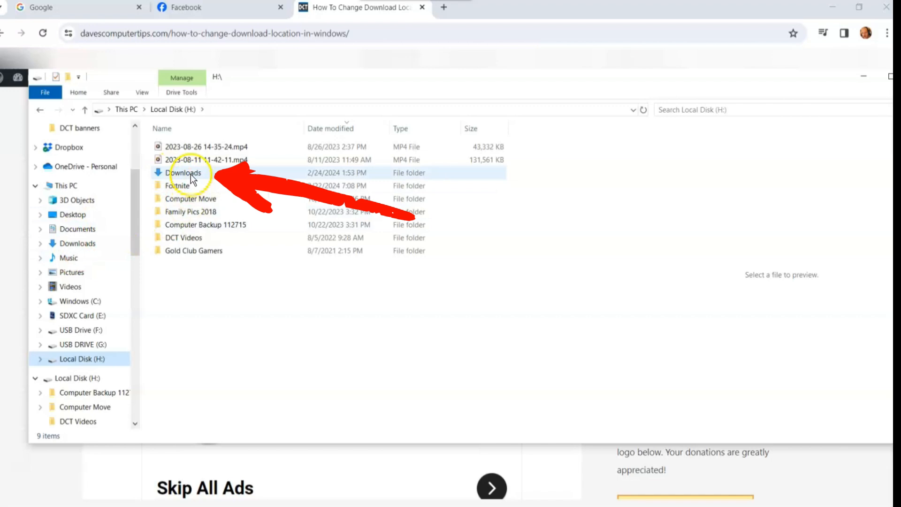
right_click(183, 173)
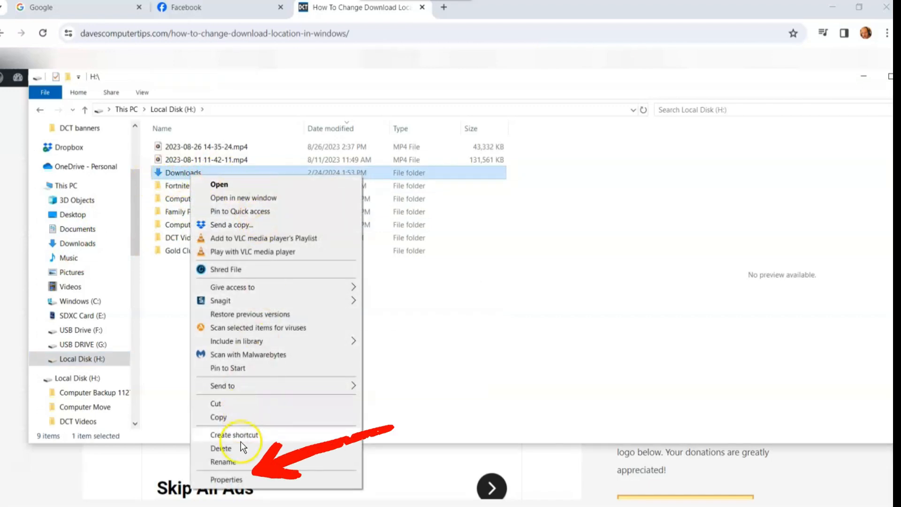
Restore the Downloads location to its default C:\Users path and apply it
click(226, 480)
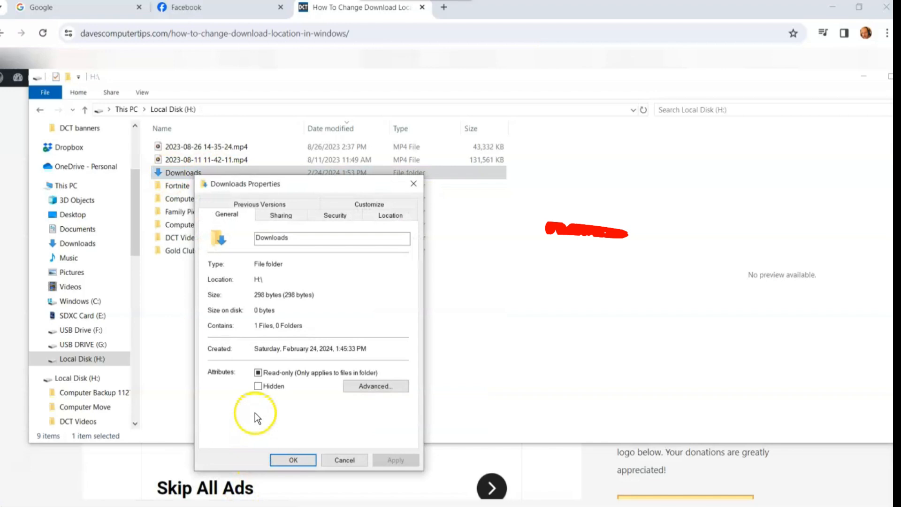
click(390, 215)
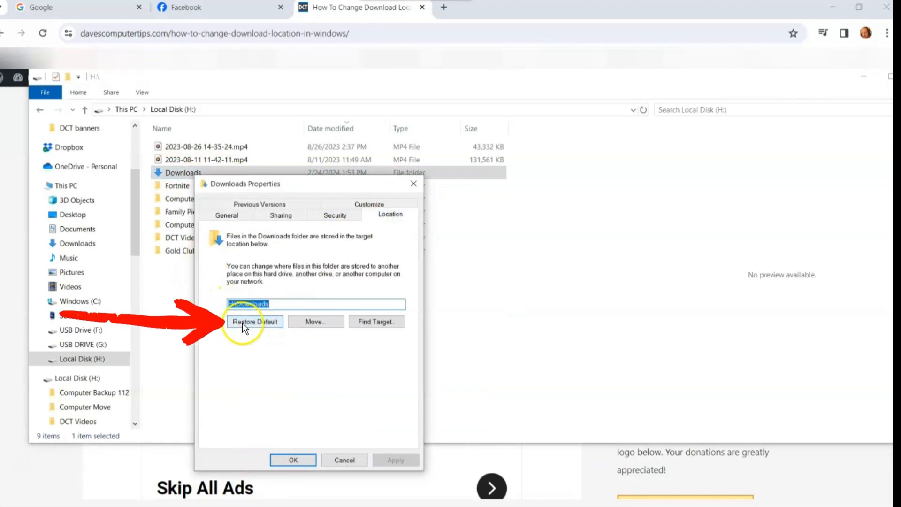
click(254, 322)
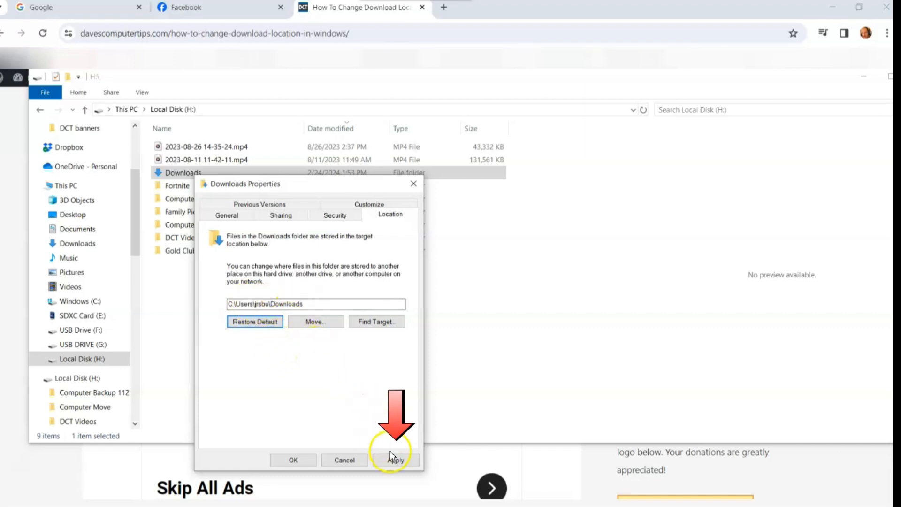
click(395, 460)
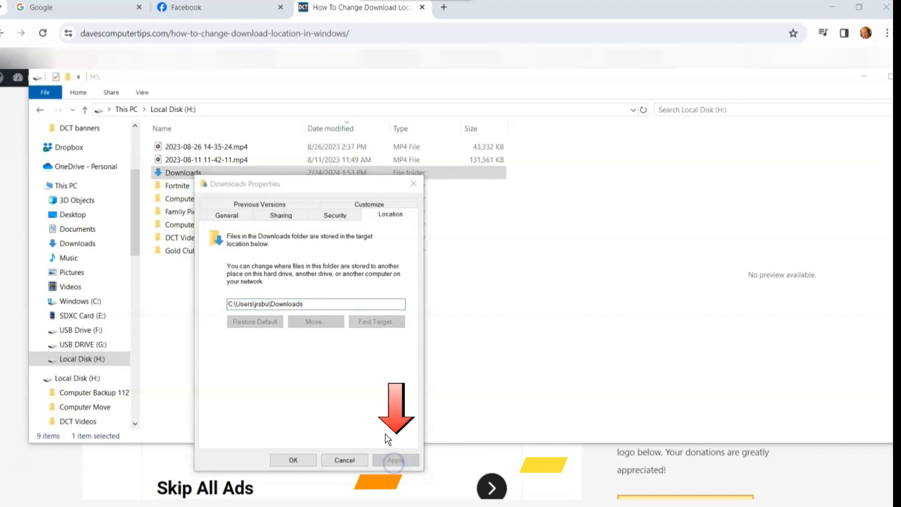
Confirm the reset without moving files on H: and close the Downloads Properties
click(395, 460)
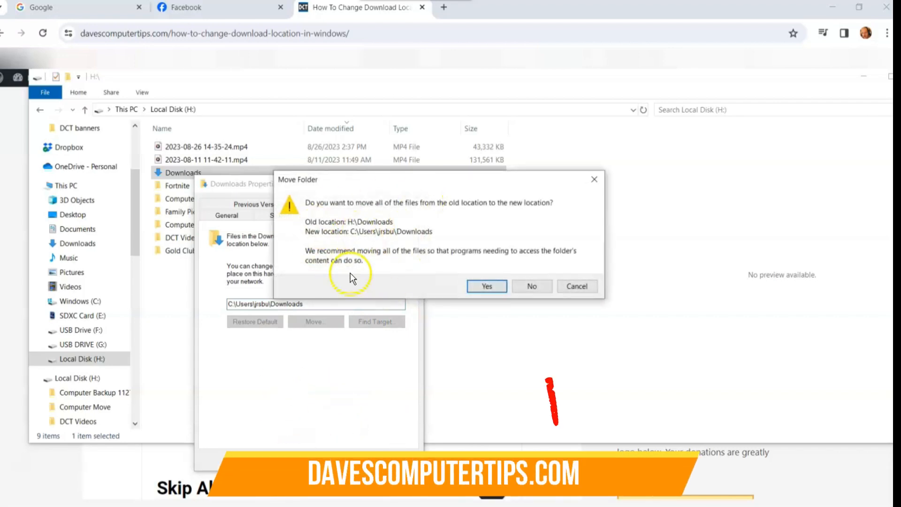
mouse_move(541, 246)
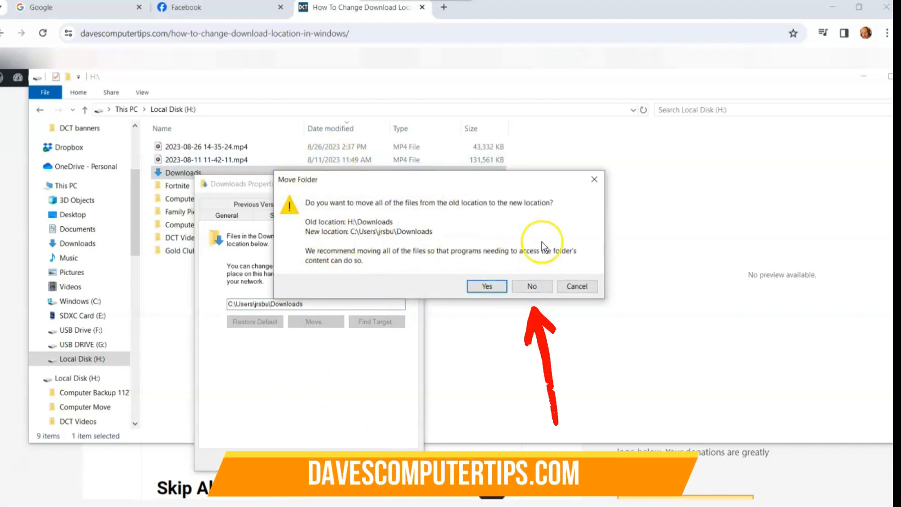
click(531, 287)
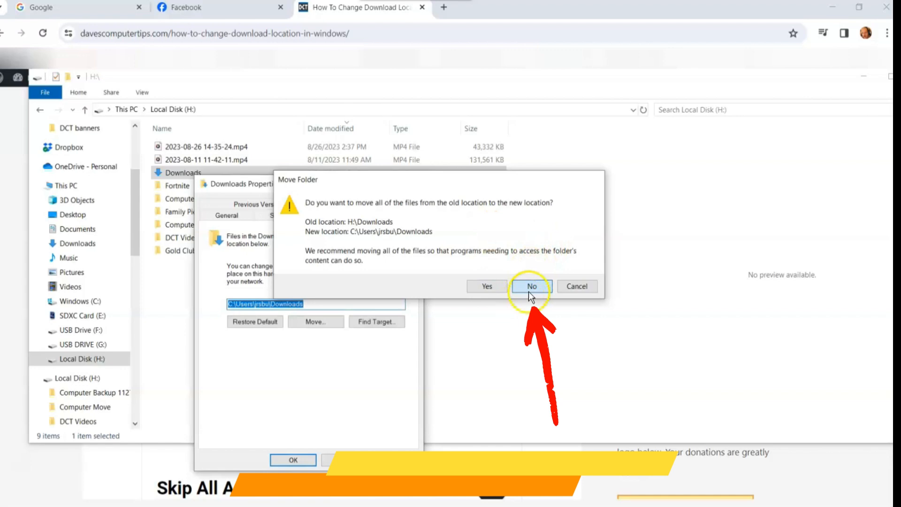
click(532, 287)
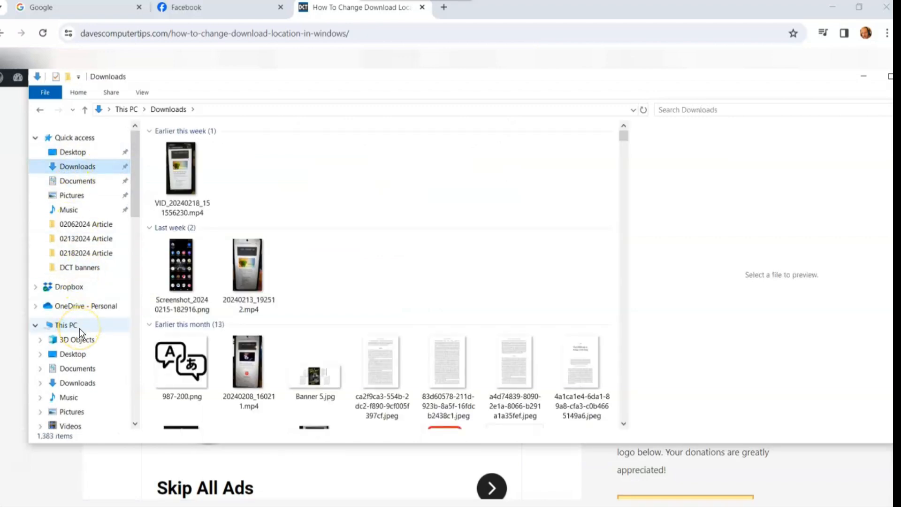
click(83, 326)
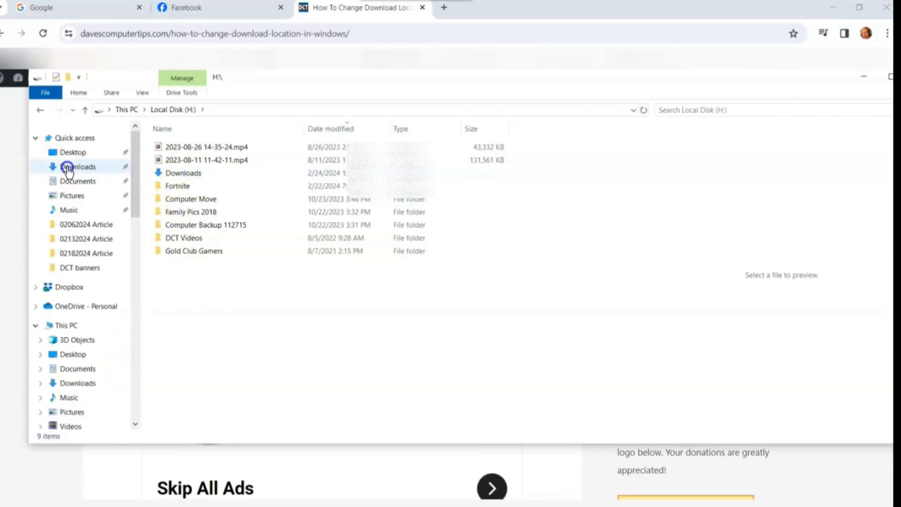
click(78, 167)
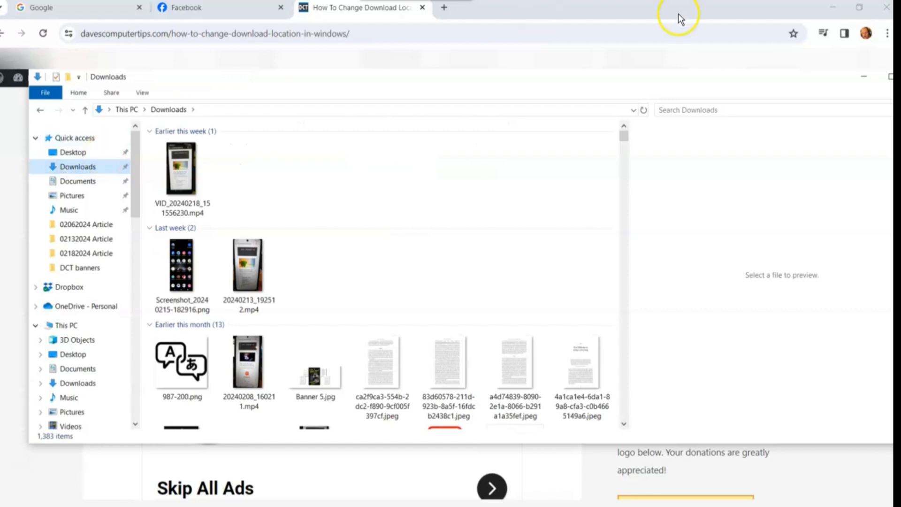